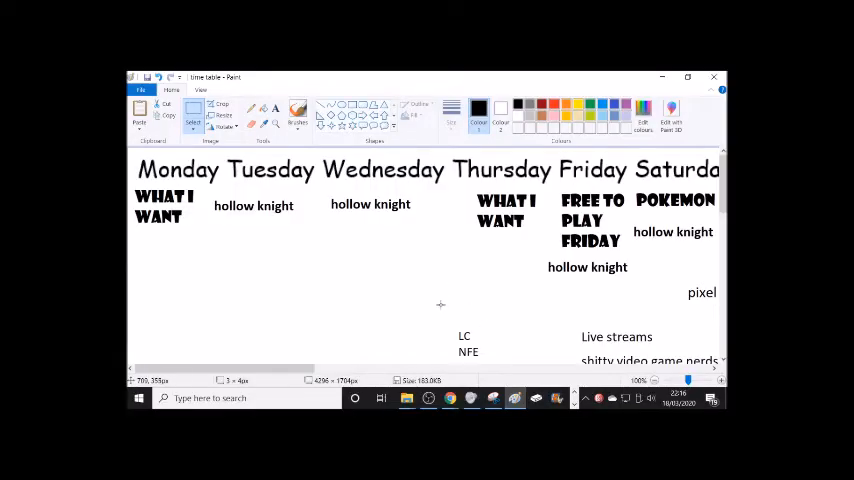
pyautogui.moveTo(418, 306)
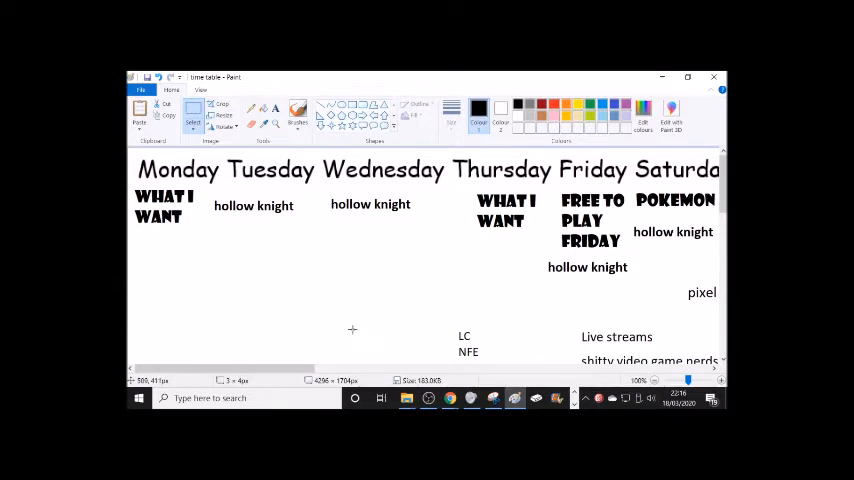
pyautogui.moveTo(353, 325)
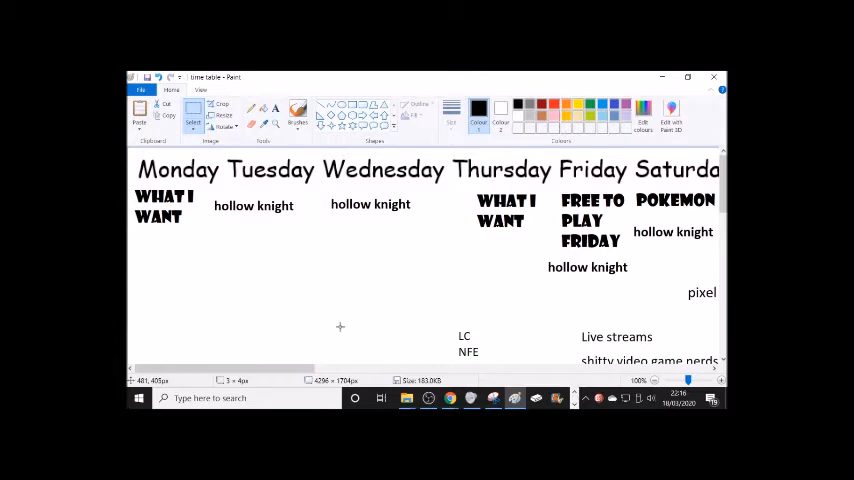
pyautogui.moveTo(331, 334)
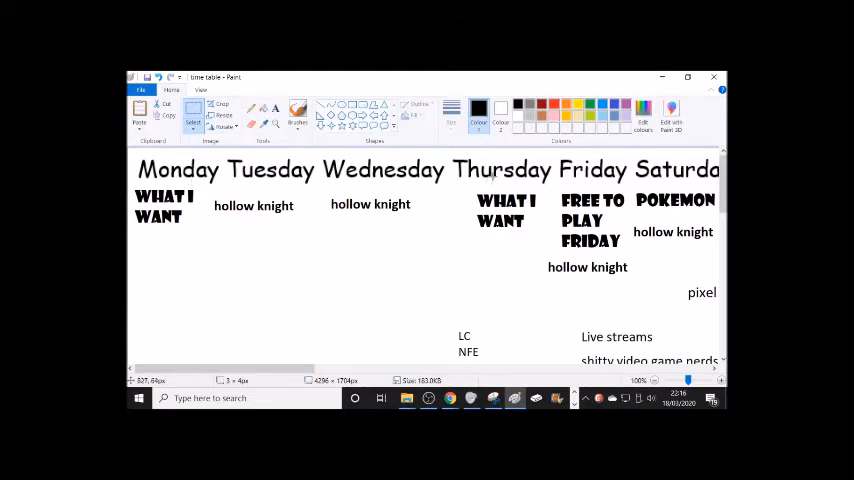
pyautogui.moveTo(520, 215)
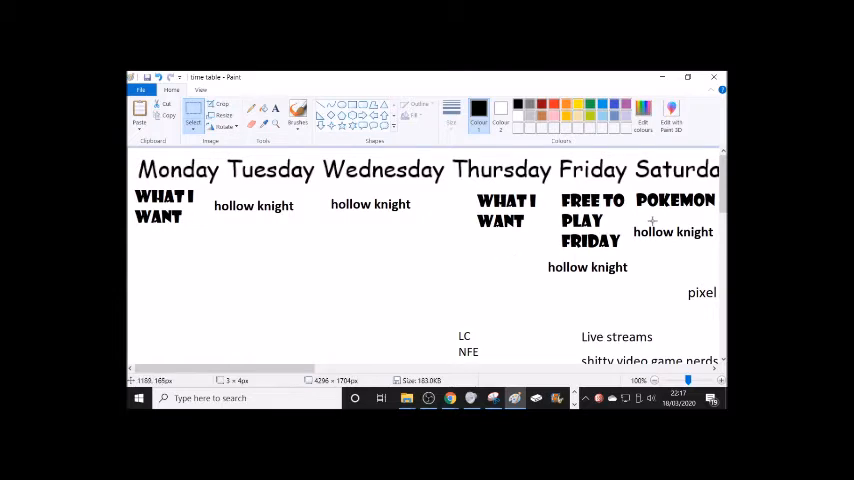
pyautogui.moveTo(500, 239)
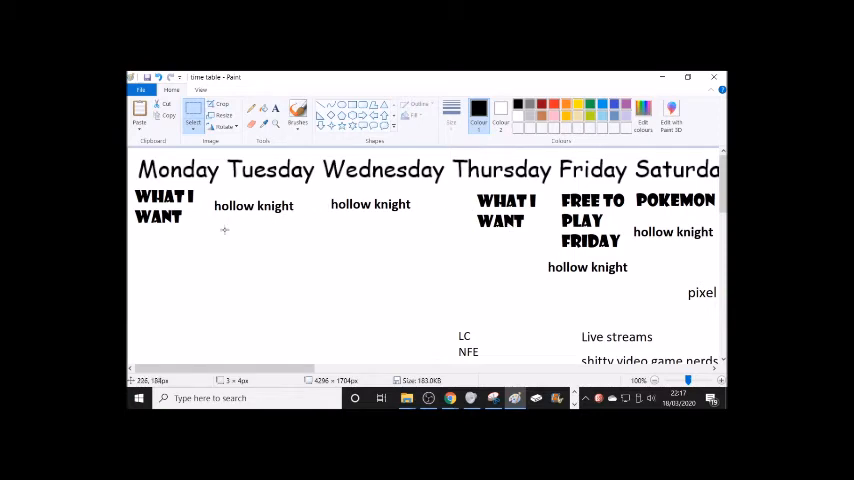
pyautogui.moveTo(177, 228)
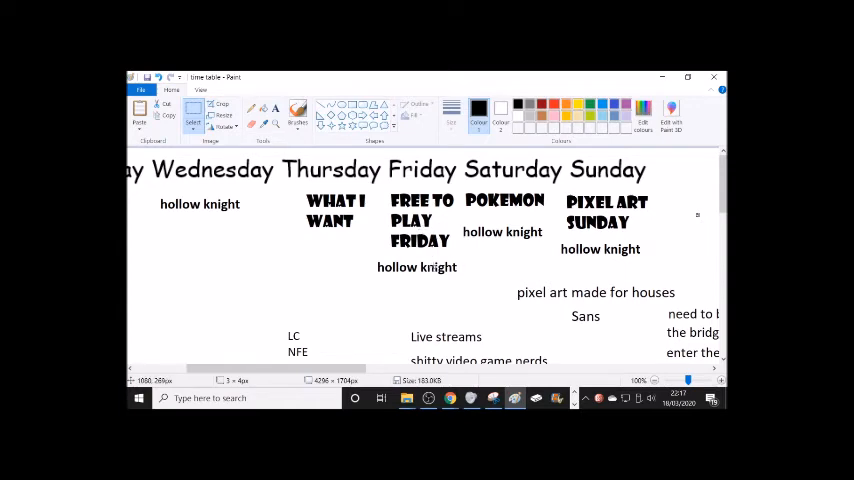
pyautogui.moveTo(508, 211)
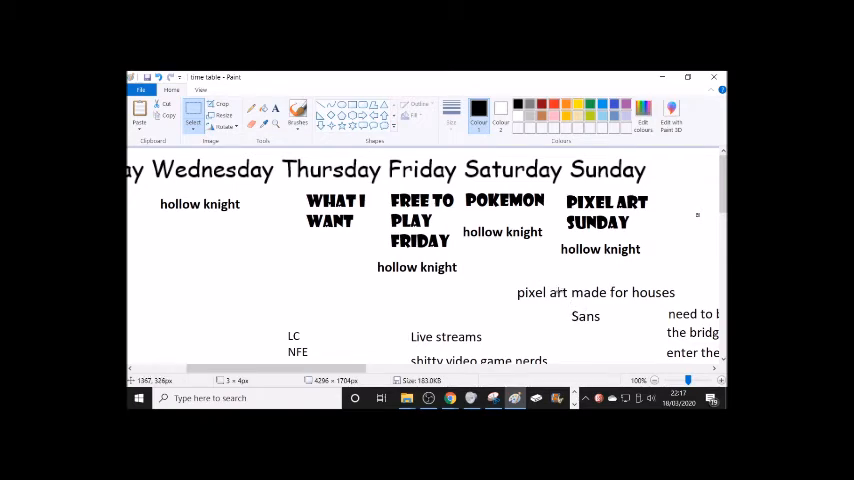
pyautogui.scroll(-3)
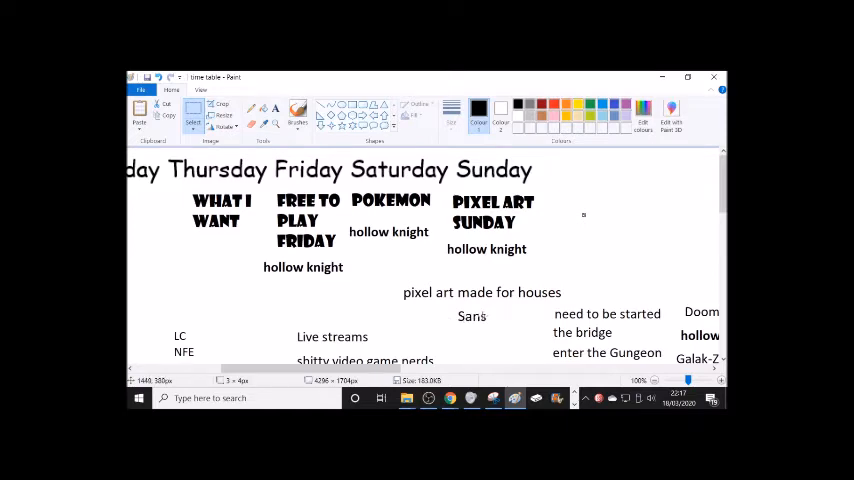
pyautogui.moveTo(454, 307)
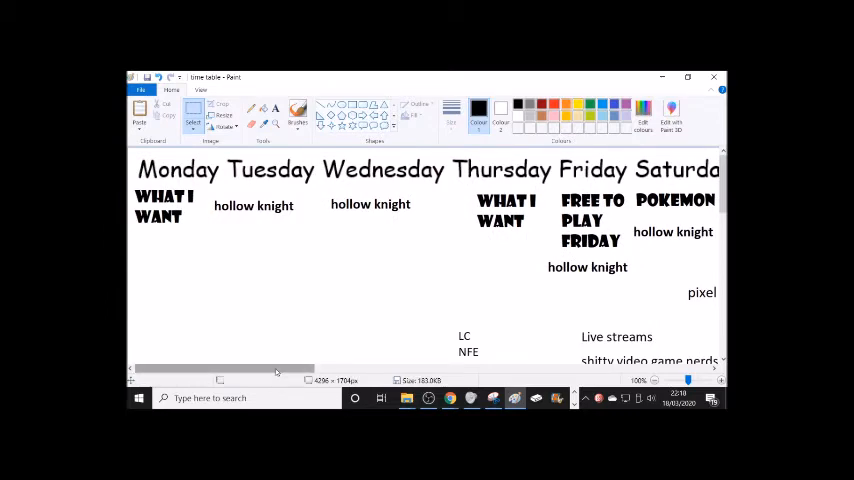
pyautogui.hscroll(3)
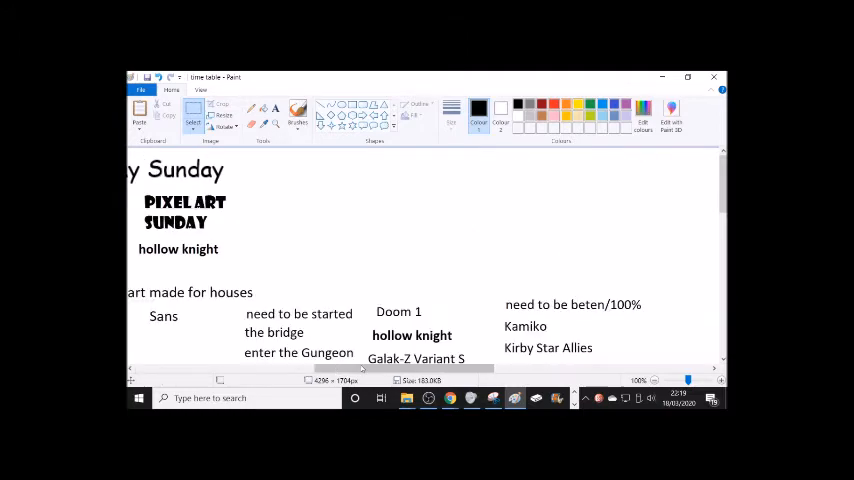
pyautogui.scroll(-3)
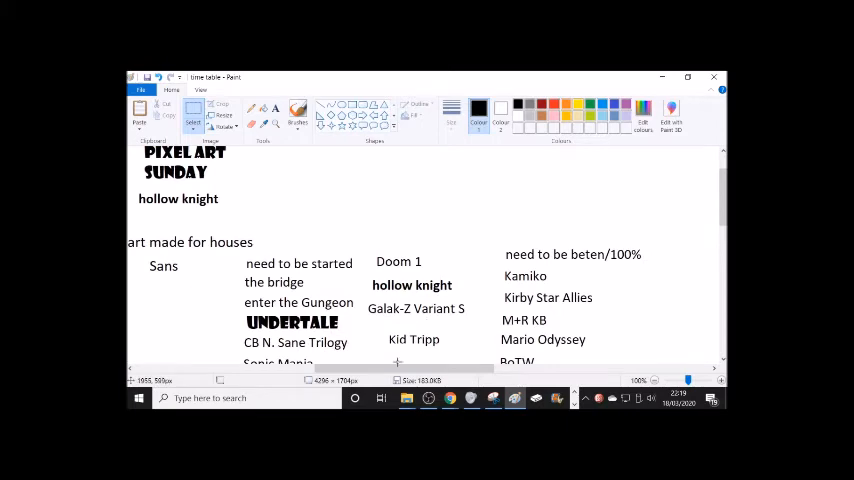
pyautogui.hscroll(3)
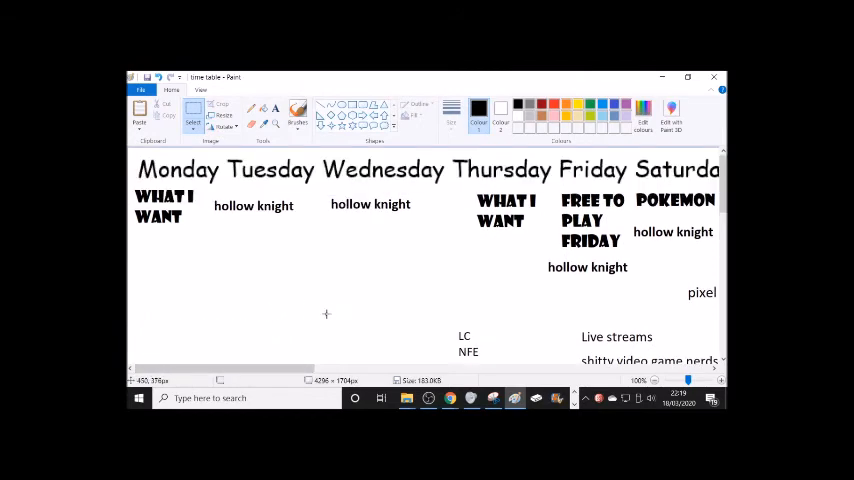
pyautogui.moveTo(440, 271)
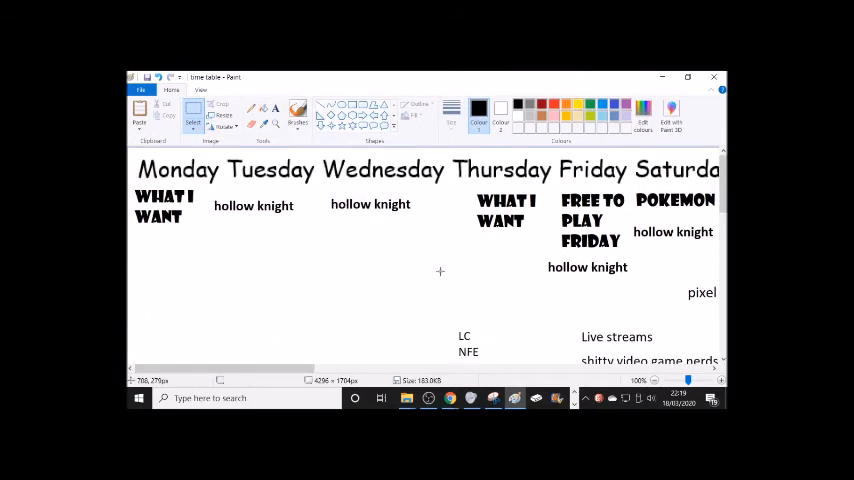
pyautogui.moveTo(415, 203)
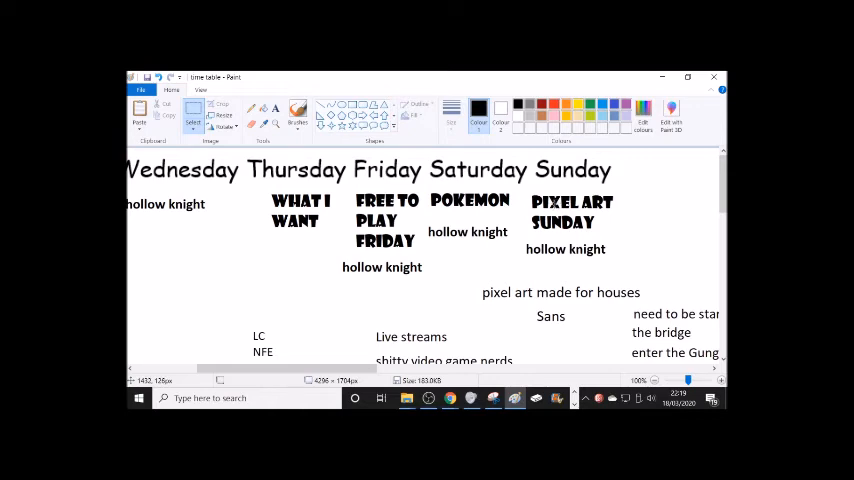
pyautogui.moveTo(553, 201)
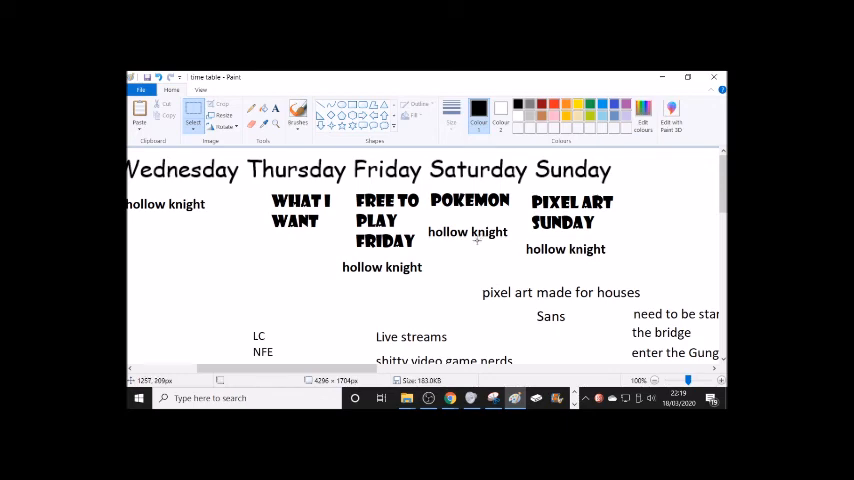
pyautogui.moveTo(427, 260)
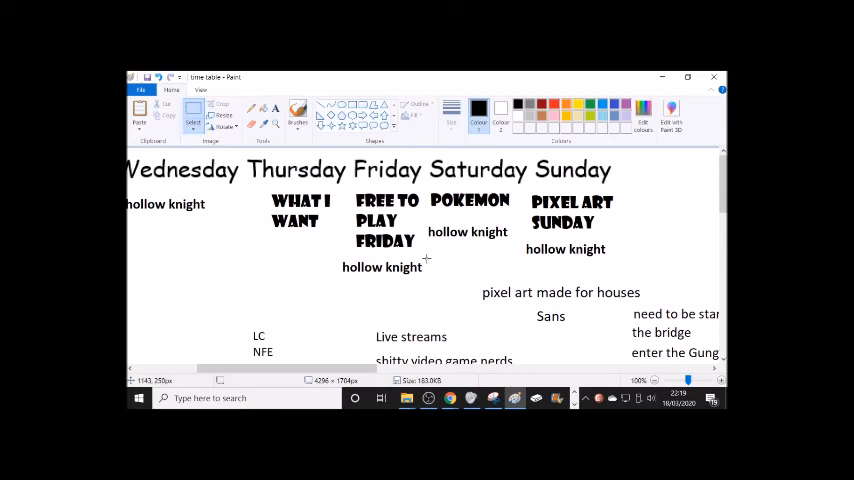